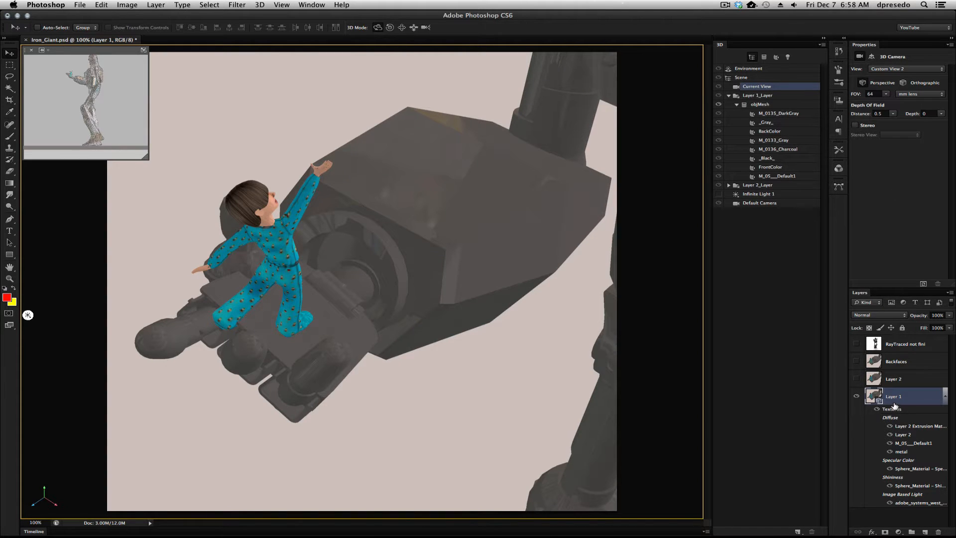
# Step: Select Scene in the 3D panel to show render settings with Remove Hidden Backfaces unchecked
pyautogui.click(741, 77)
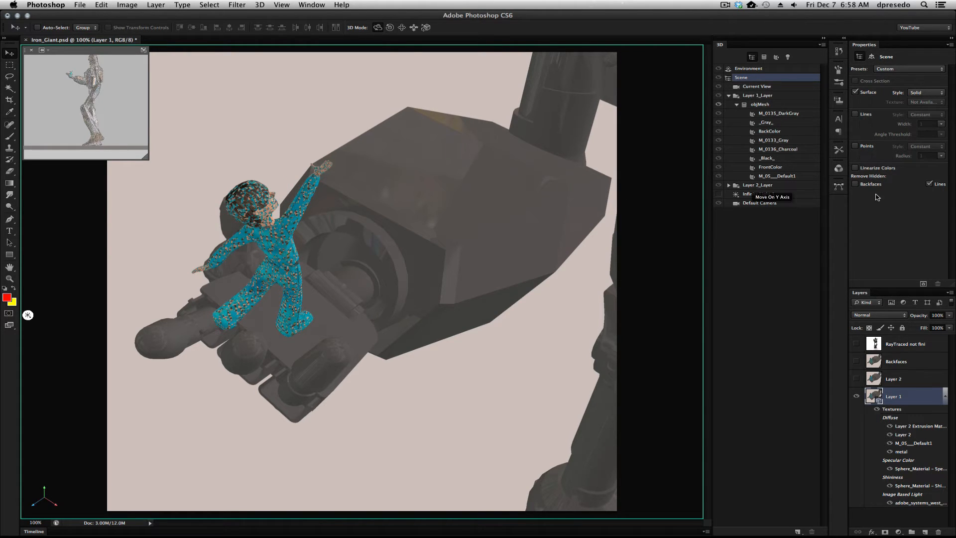
pyautogui.moveTo(825, 251)
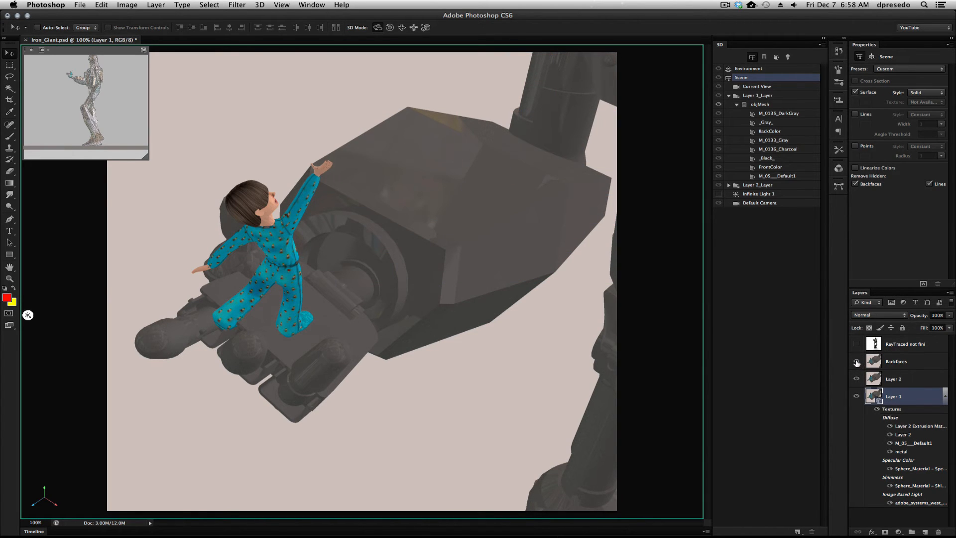
pyautogui.click(855, 361)
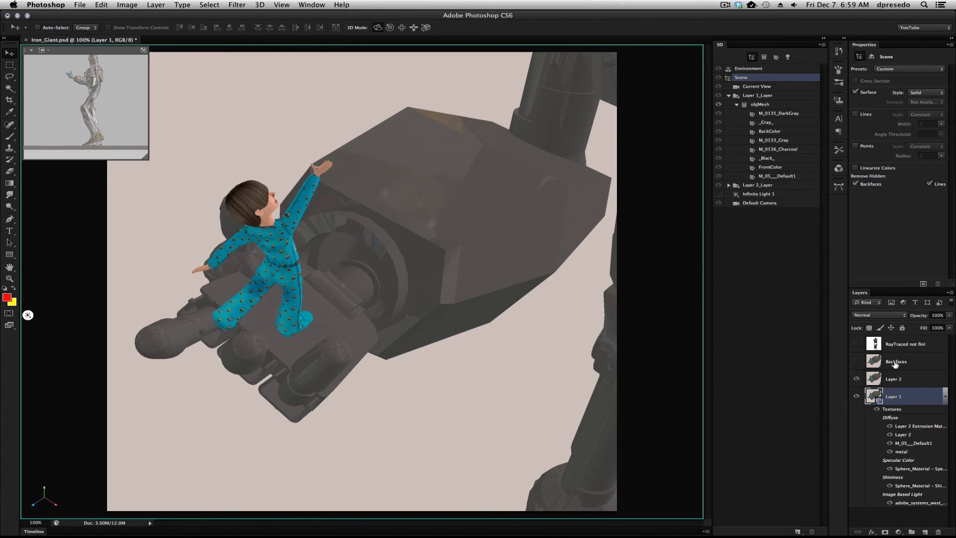
pyautogui.moveTo(896, 361)
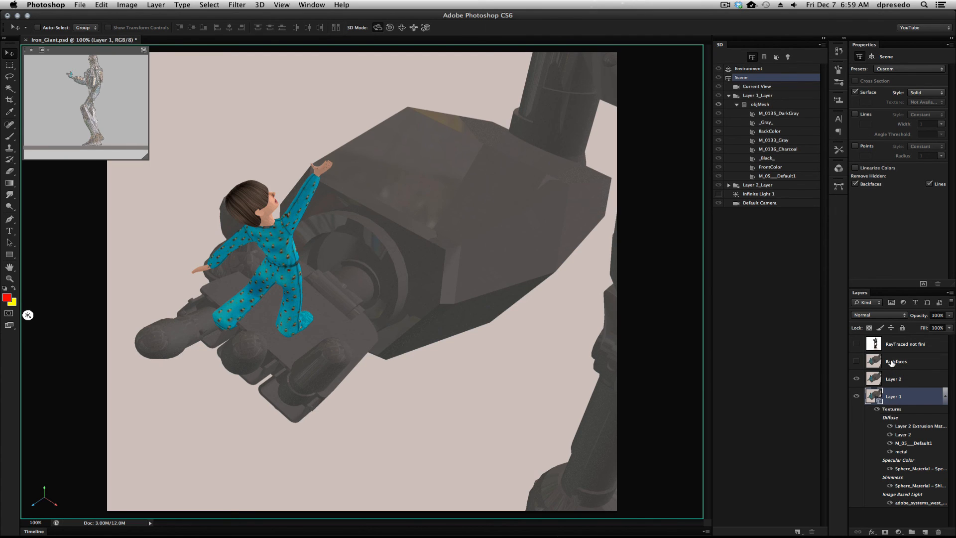
pyautogui.moveTo(698, 339)
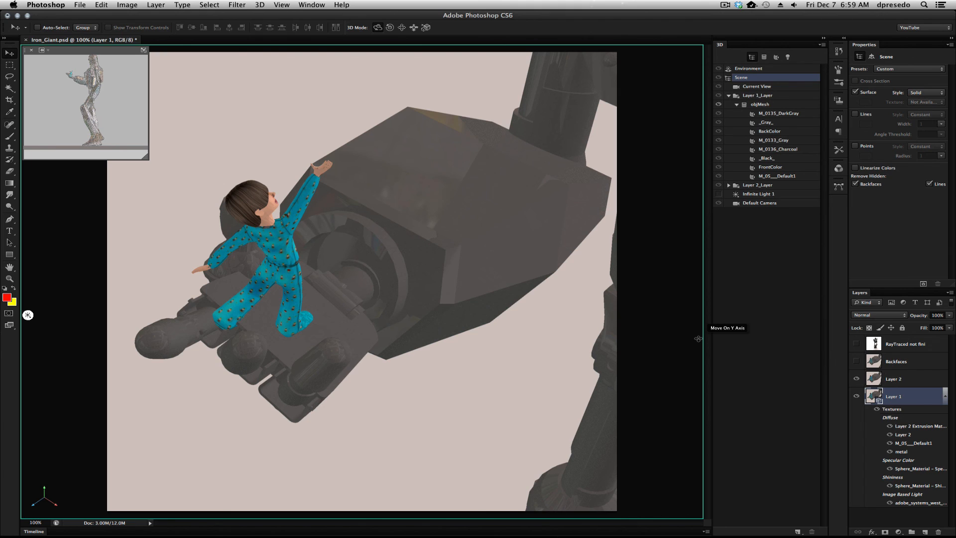